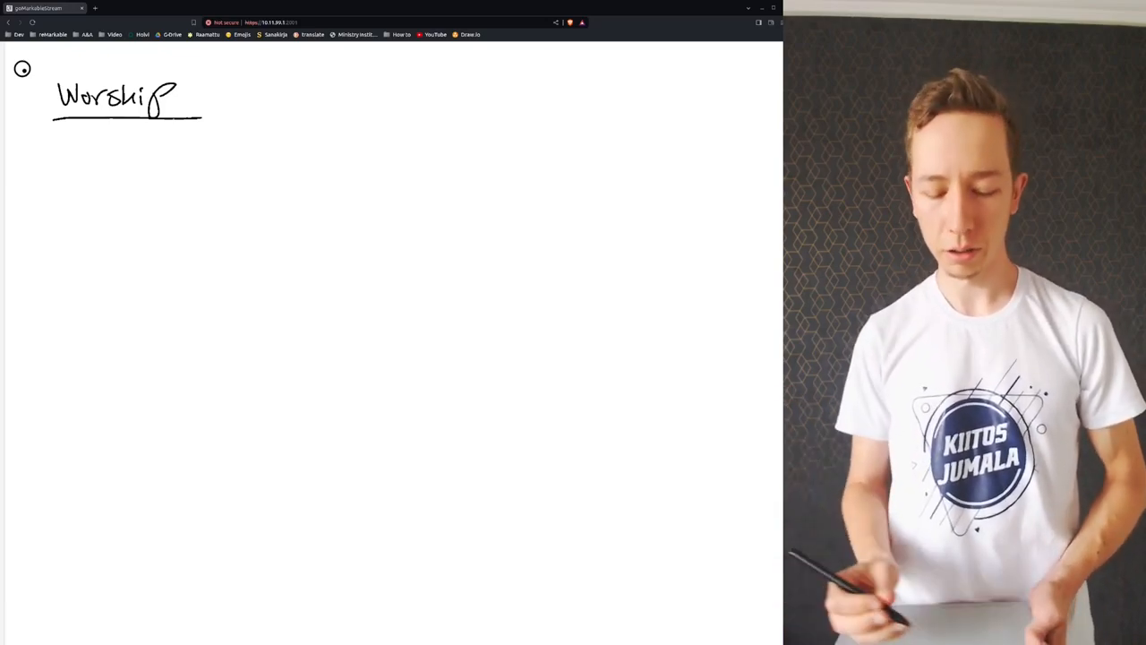
- Draw a downward arrow right of Worship, labelled '1. Observe' at top and '2. Act' below
{"action": "left_click_drag", "start_coordinate": [298, 85], "coordinate": [296, 242]}
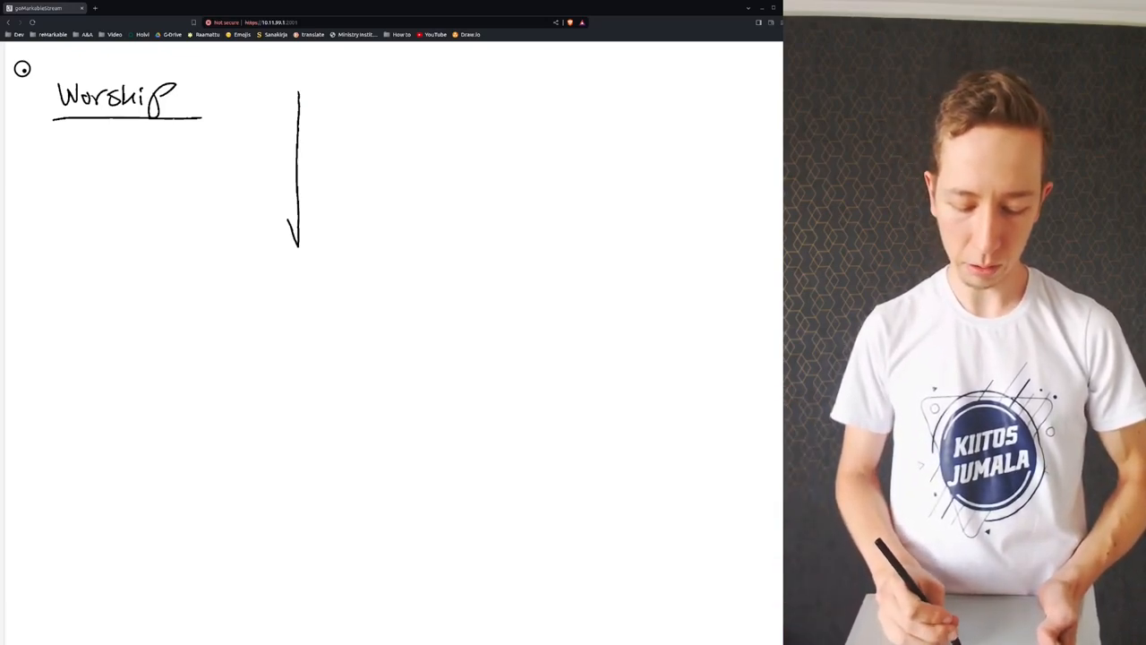
{"action": "left_click_drag", "start_coordinate": [299, 224], "coordinate": [309, 237]}
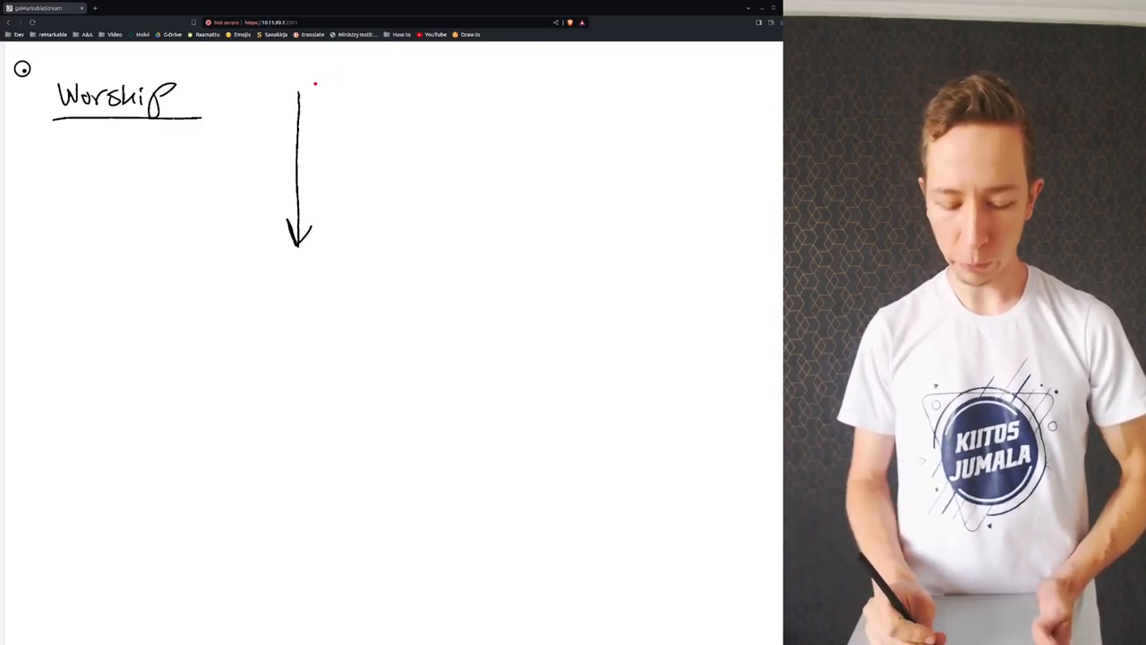
{"action": "type", "text": "1. O"}
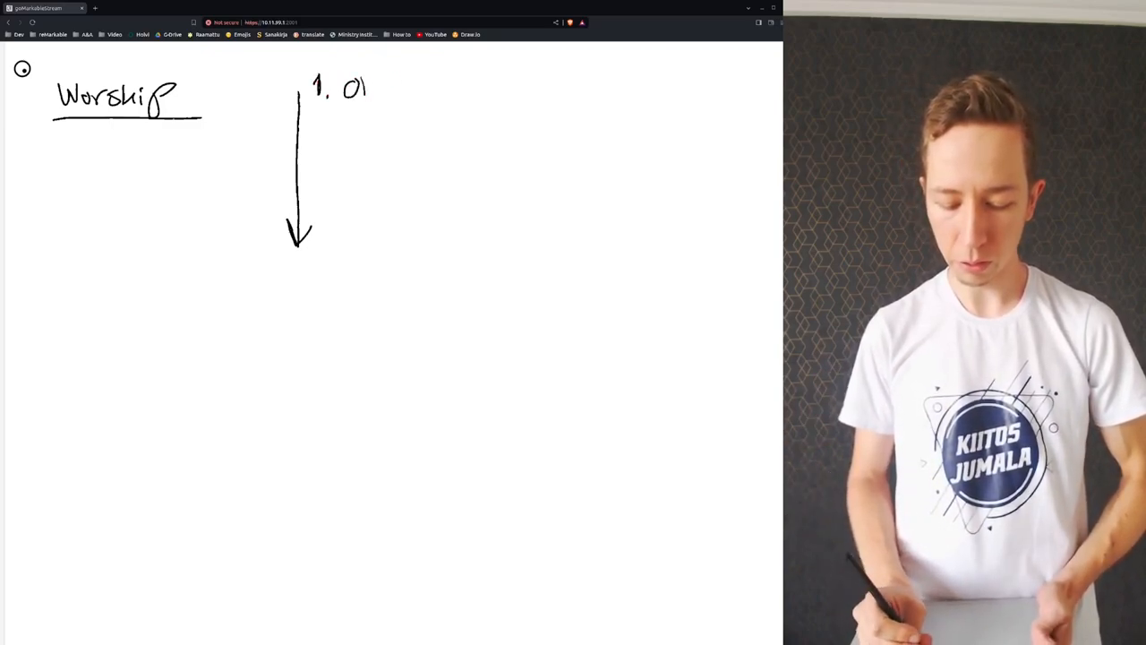
{"action": "type", "text": "Observe"}
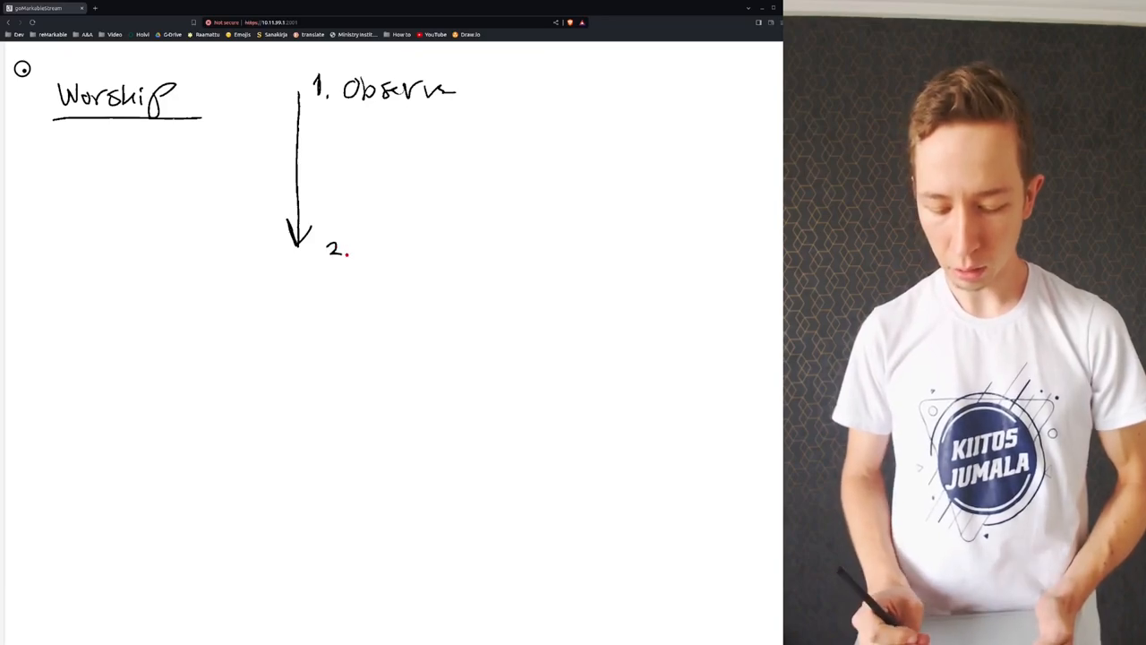
{"action": "type", "text": "Act"}
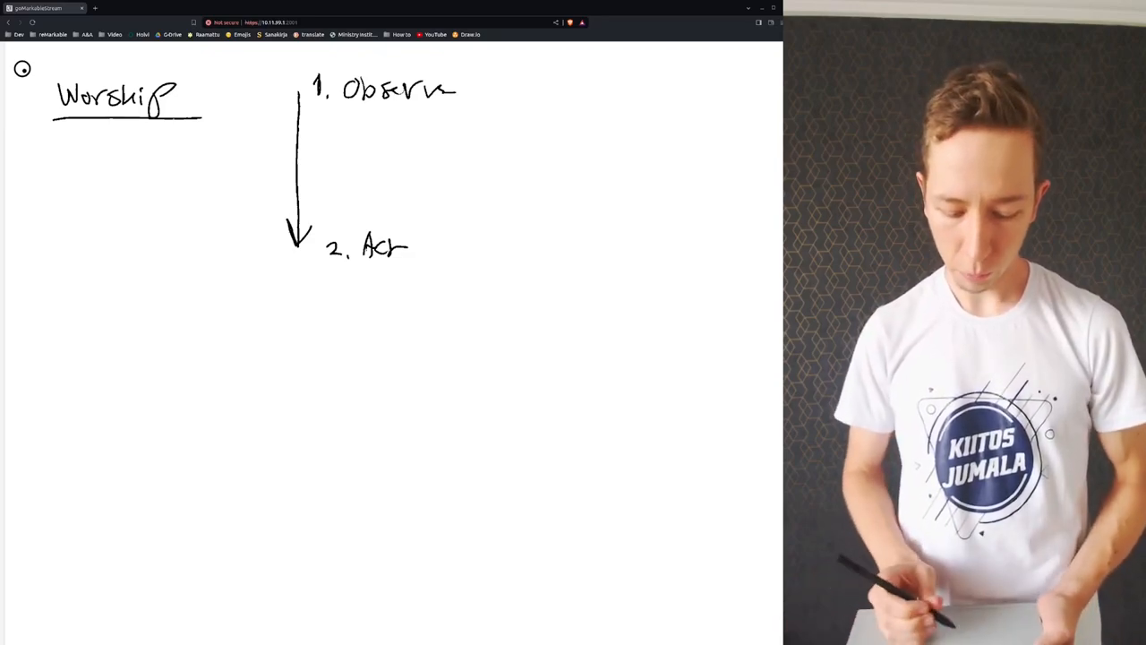
{"action": "left_click_drag", "start_coordinate": [264, 344], "coordinate": [296, 345]}
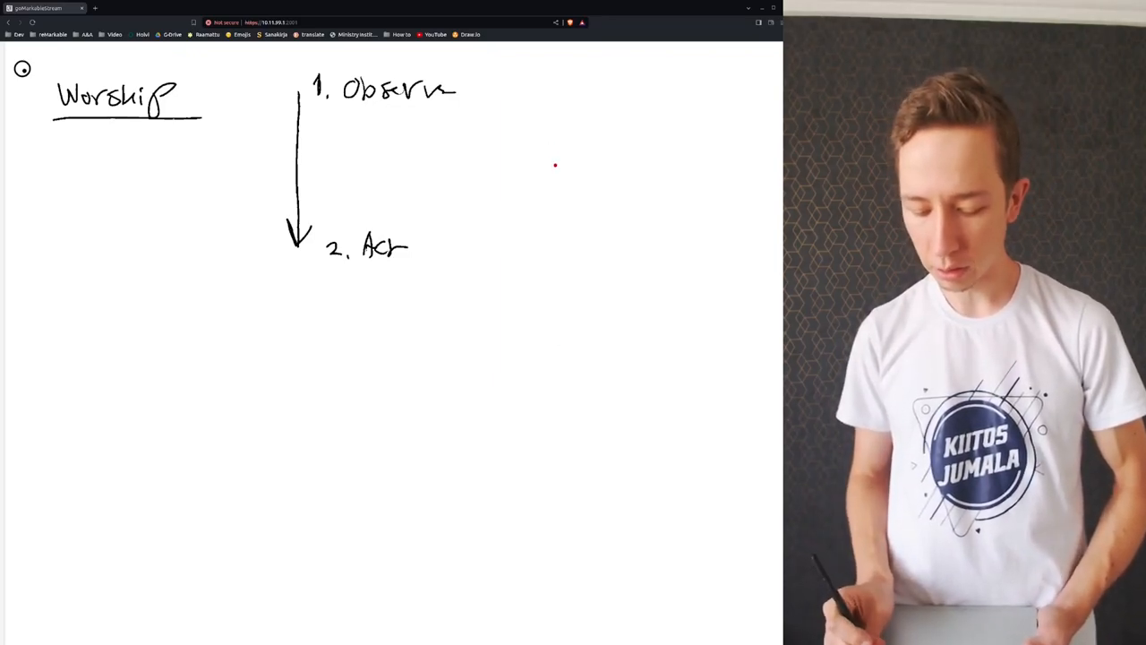
- Draw curved arrows fanning out on the right above a small boxed label
{"action": "left_click_drag", "start_coordinate": [524, 148], "coordinate": [627, 143]}
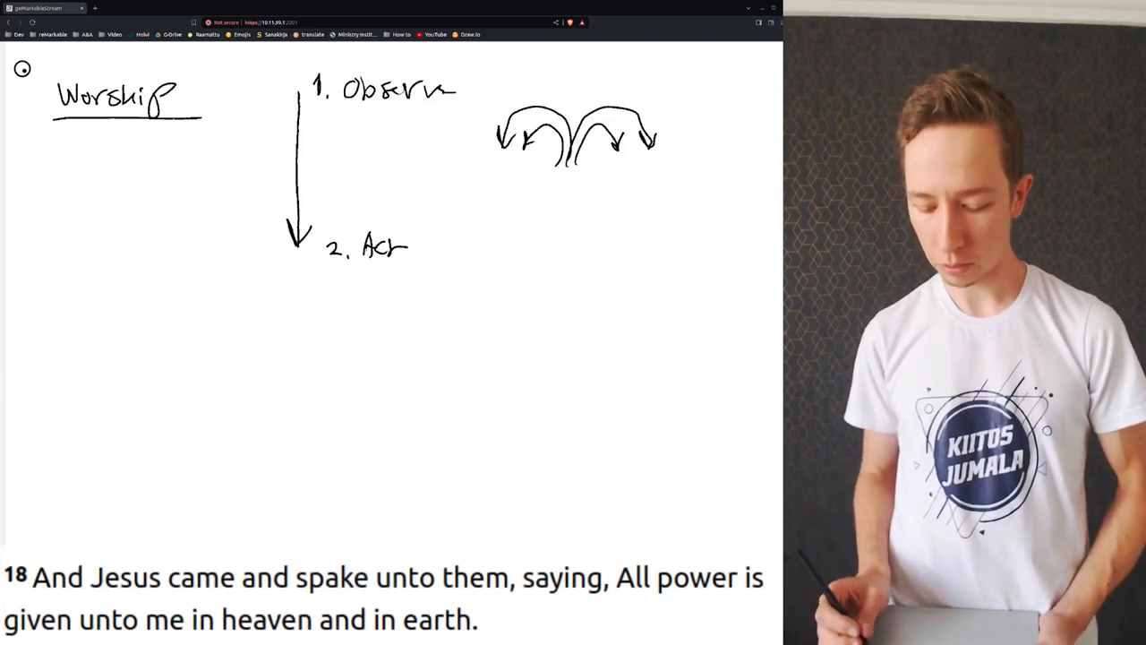
{"action": "left_click_drag", "start_coordinate": [545, 175], "coordinate": [586, 210]}
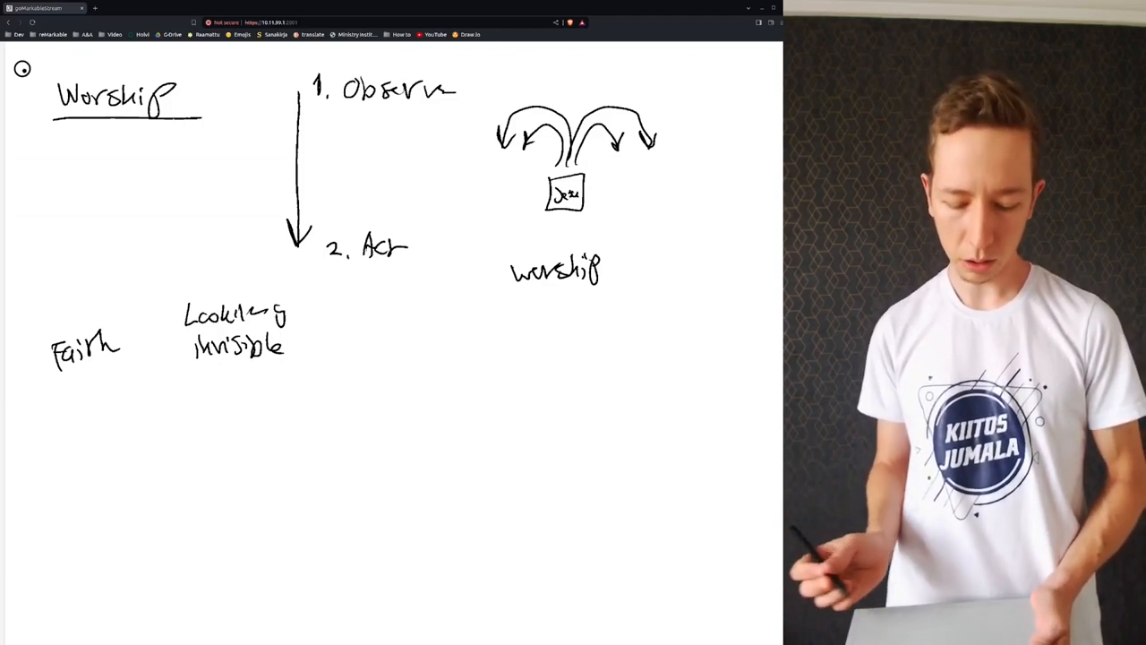
- Draw an arrow from Faith to 'Looking invisible' and underline the right-hand Worship label
{"action": "left_click_drag", "start_coordinate": [135, 343], "coordinate": [170, 339]}
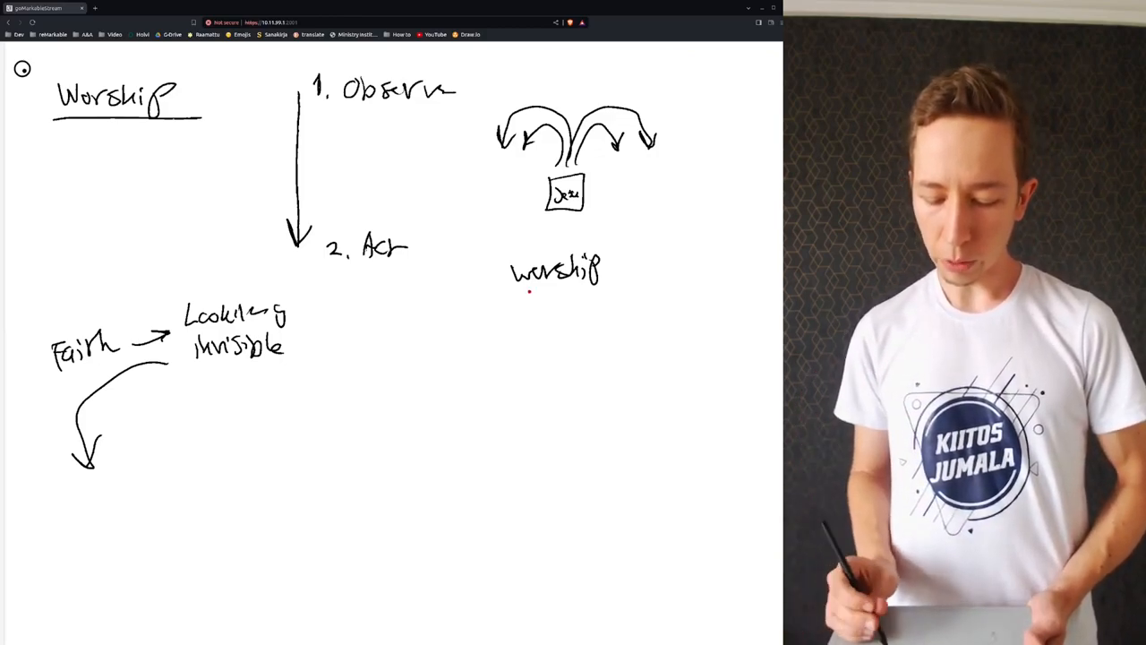
{"action": "left_click_drag", "start_coordinate": [515, 291], "coordinate": [605, 288]}
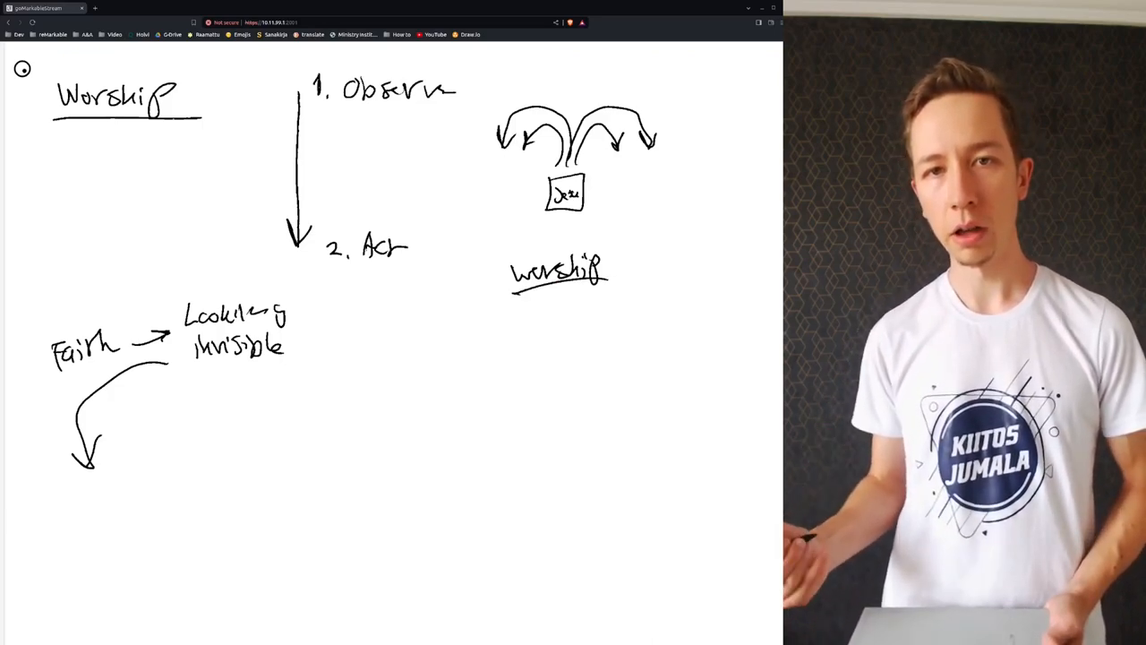
- Draw a vertical divider below Worship, write 'Flesh lies' left of it, and write 'Act'
{"action": "left_click_drag", "start_coordinate": [430, 363], "coordinate": [430, 470]}
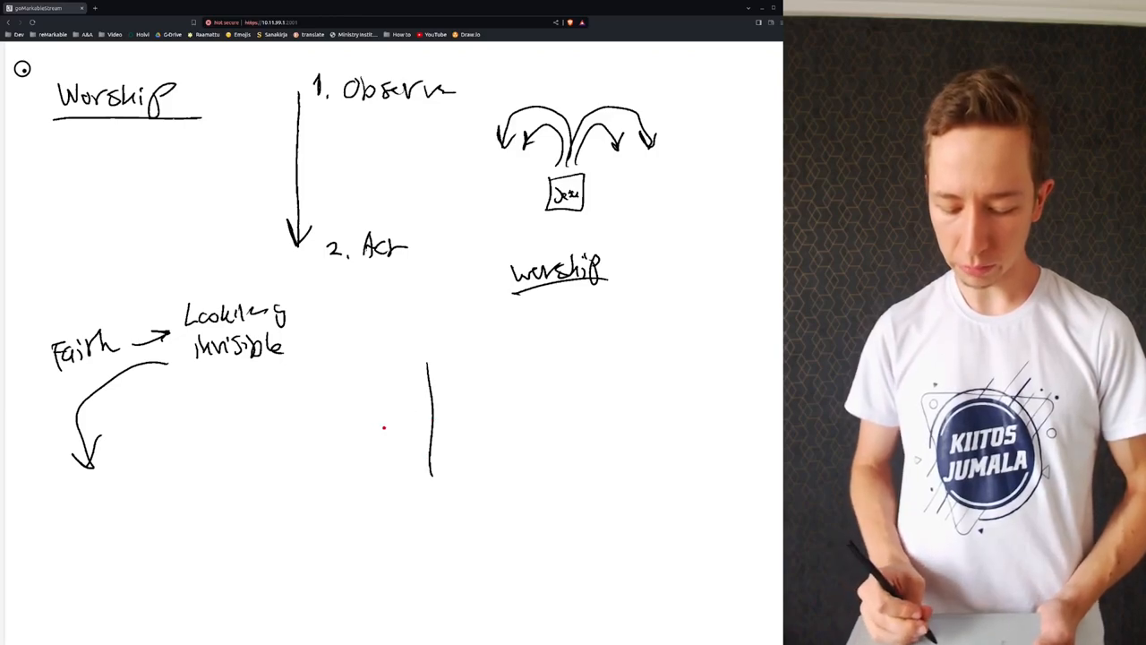
{"action": "left_click_drag", "start_coordinate": [372, 425], "coordinate": [497, 426]}
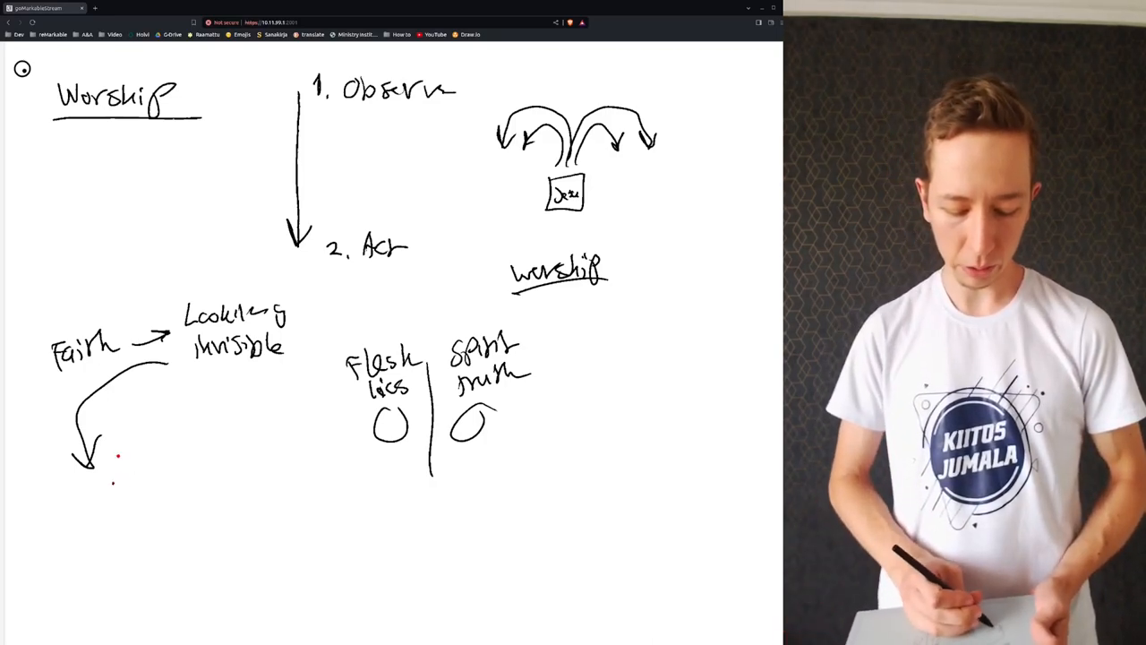
{"action": "type", "text": "Act"}
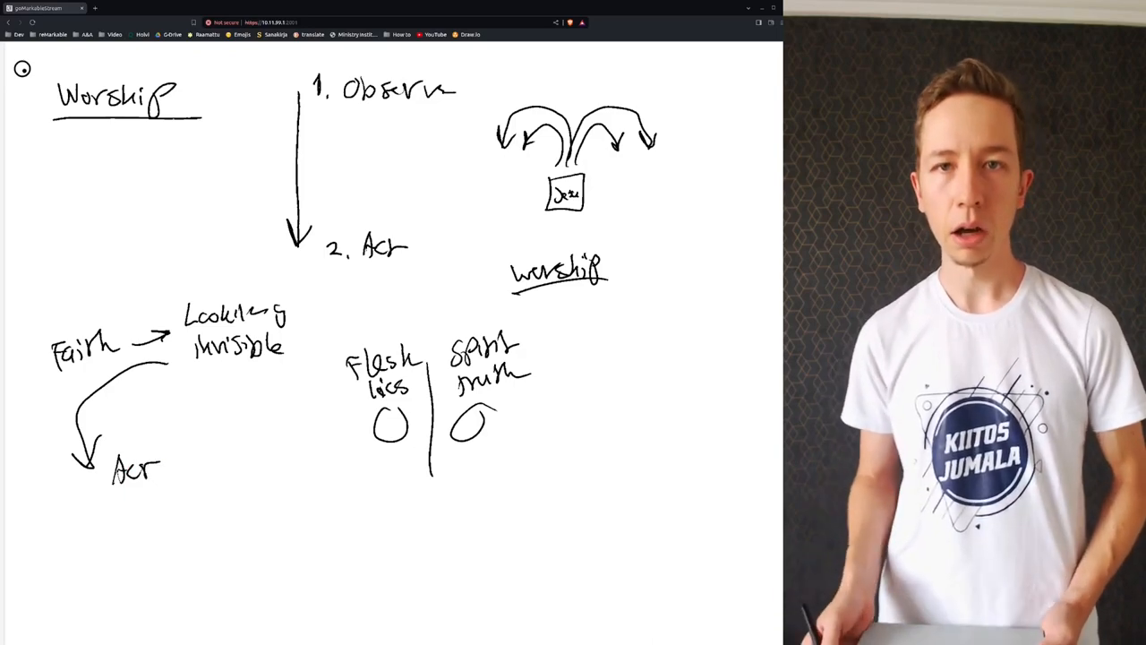